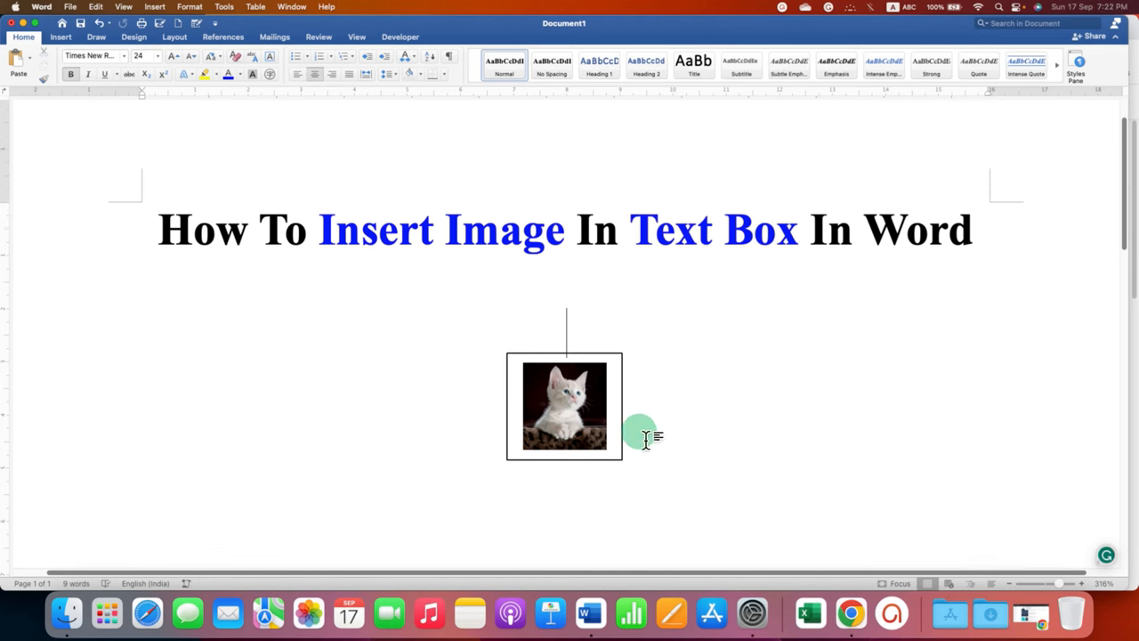
# Step: Select the framed cat picture box and drag it aside, leaving only the title
pyautogui.click(565, 405)
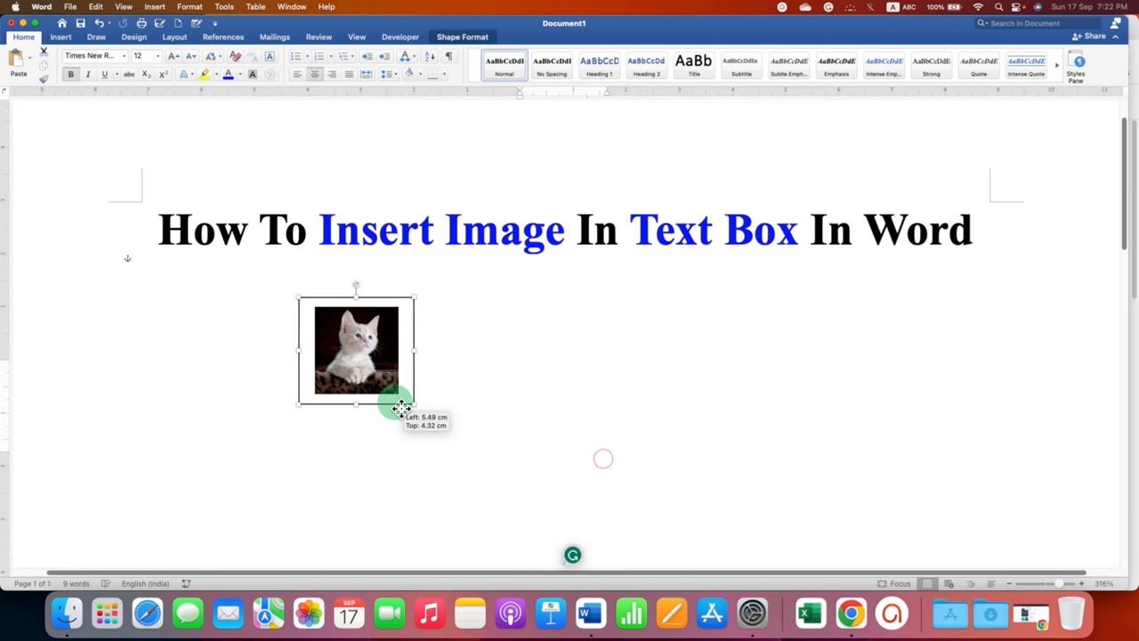
pyautogui.moveTo(401, 409); pyautogui.dragTo(567, 478)
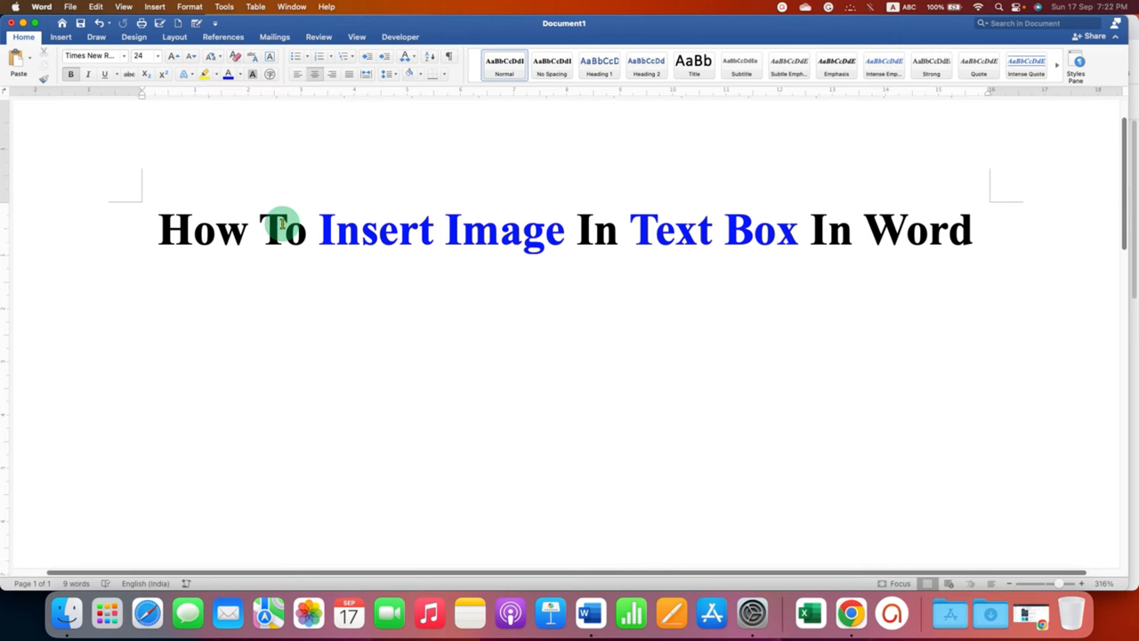
# Step: Insert the picture Cat.jpeg from file, found by searching 'cat'
pyautogui.click(60, 37)
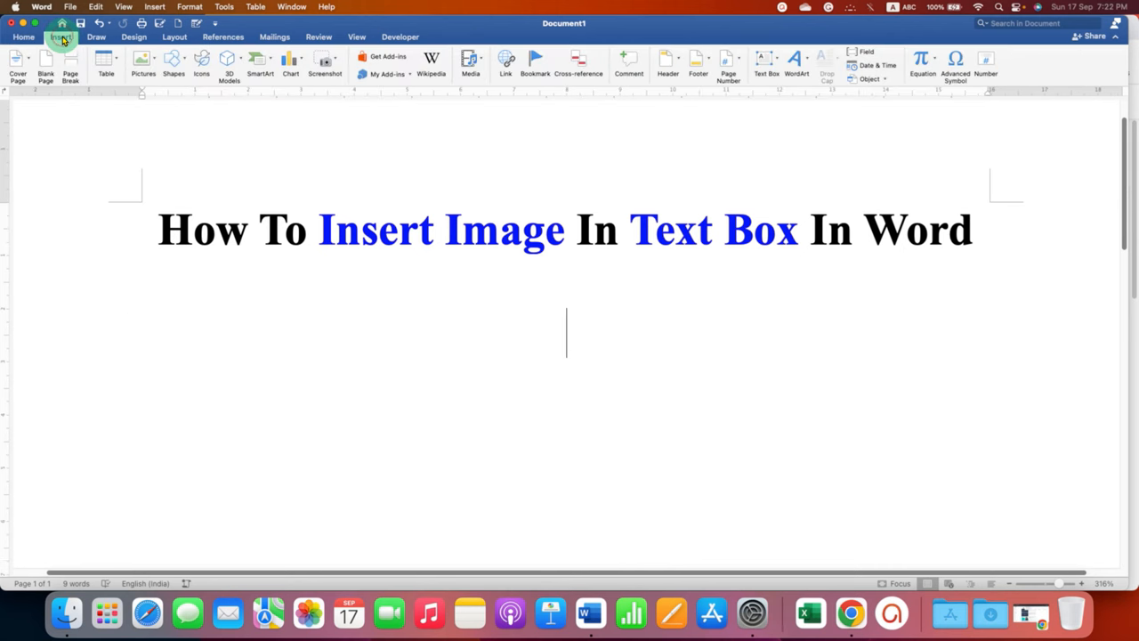
pyautogui.click(143, 63)
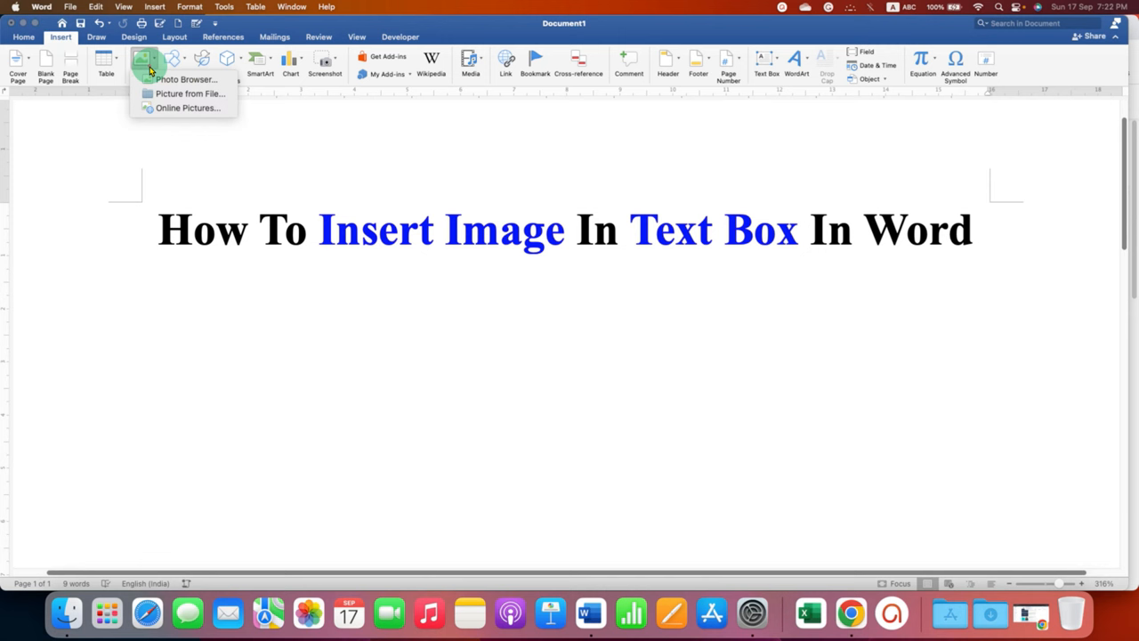
pyautogui.moveTo(187, 93)
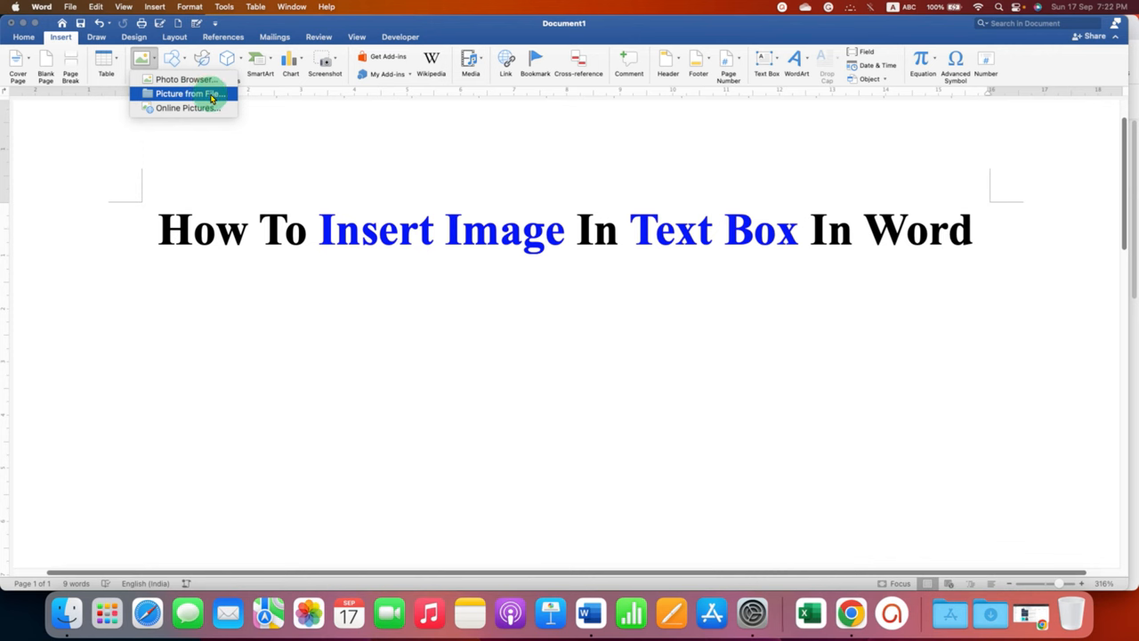
pyautogui.click(185, 94)
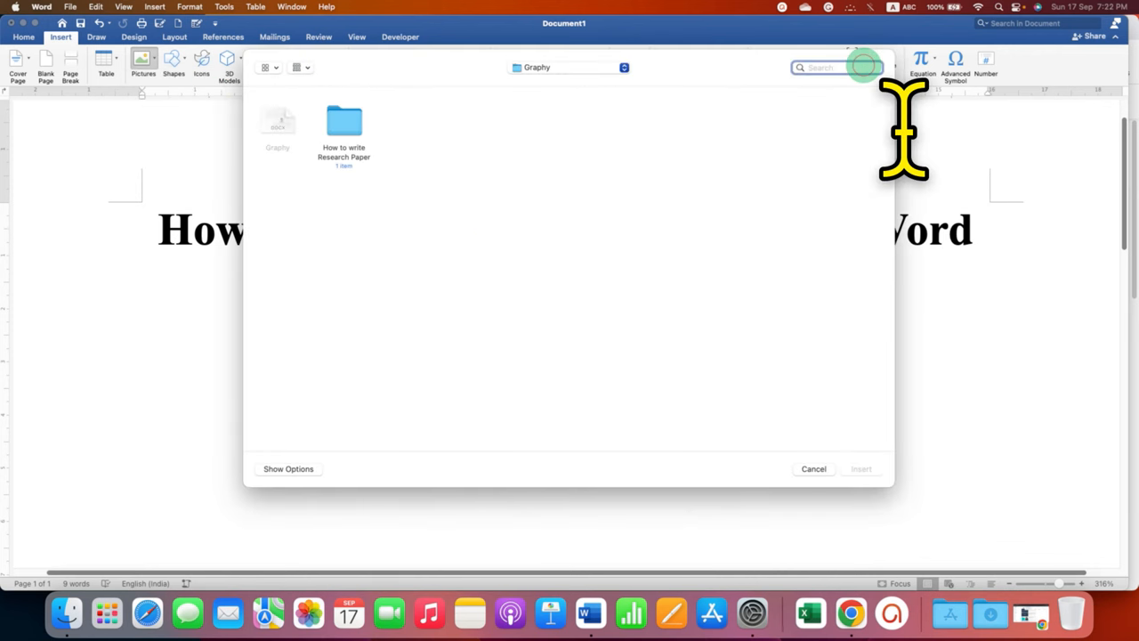
pyautogui.write('cat')
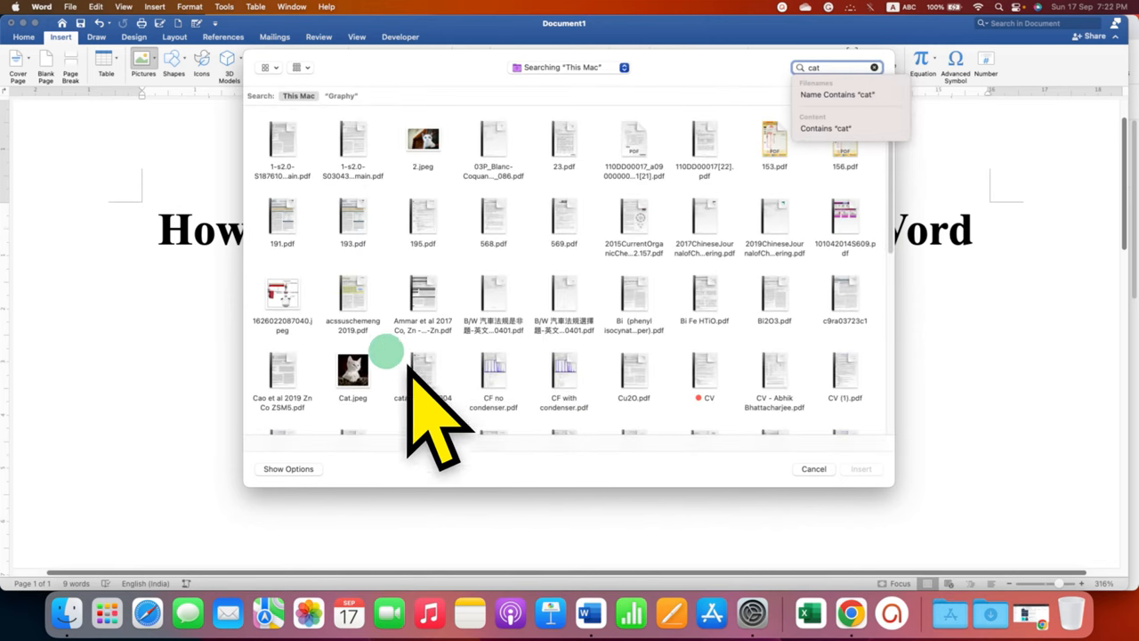
pyautogui.click(860, 469)
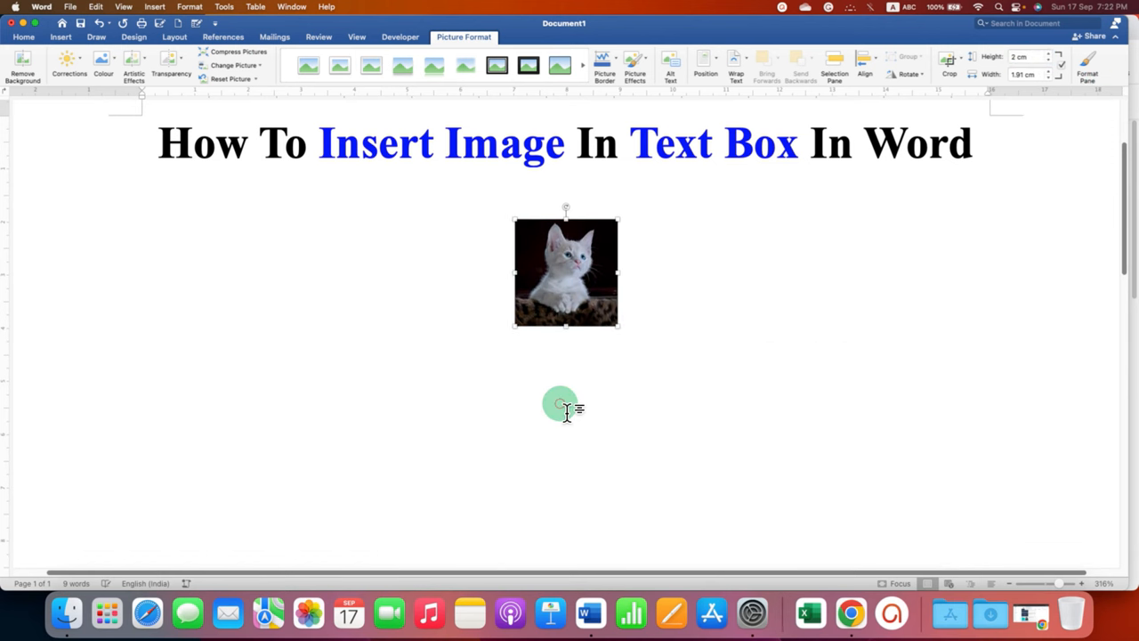
# Step: Draw a horizontal text box underneath the cat photo
pyautogui.click(60, 36)
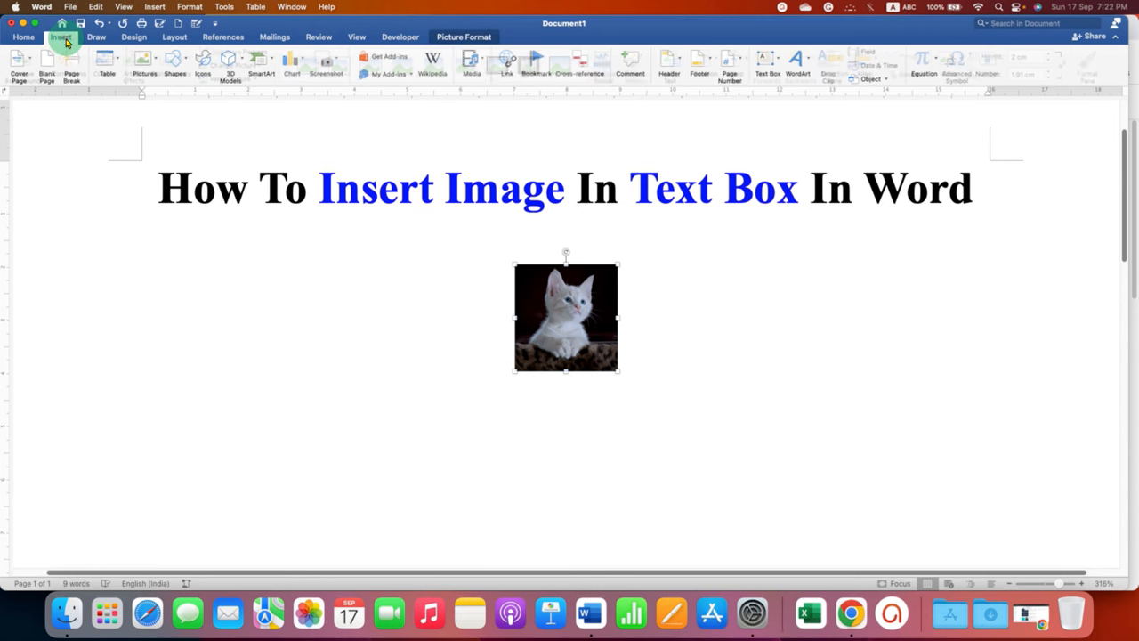
pyautogui.click(764, 62)
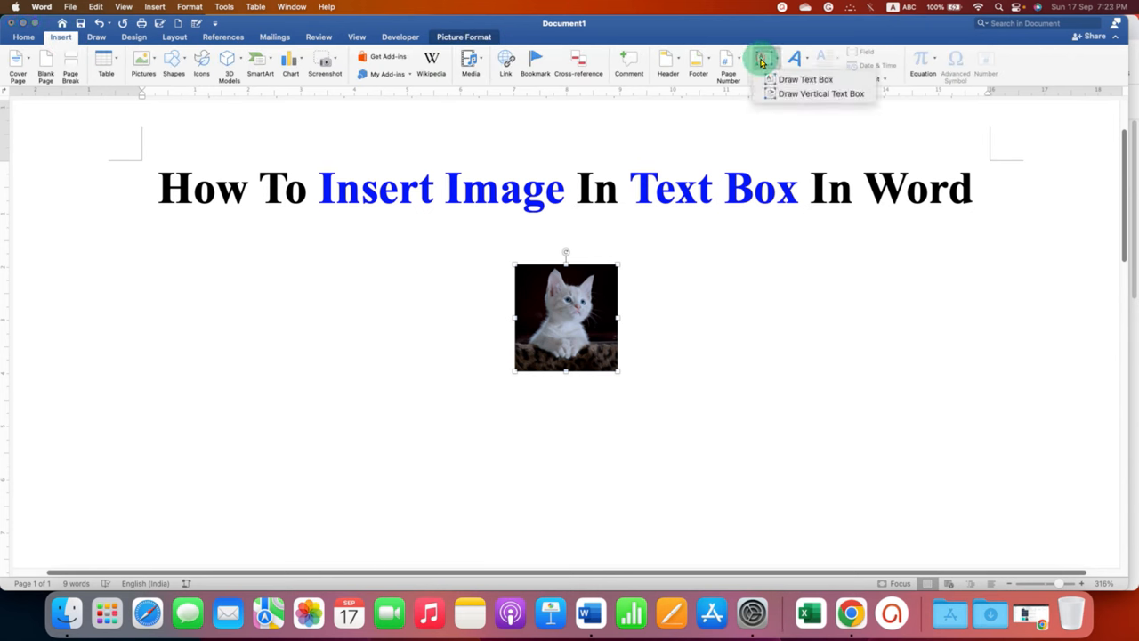
pyautogui.click(805, 79)
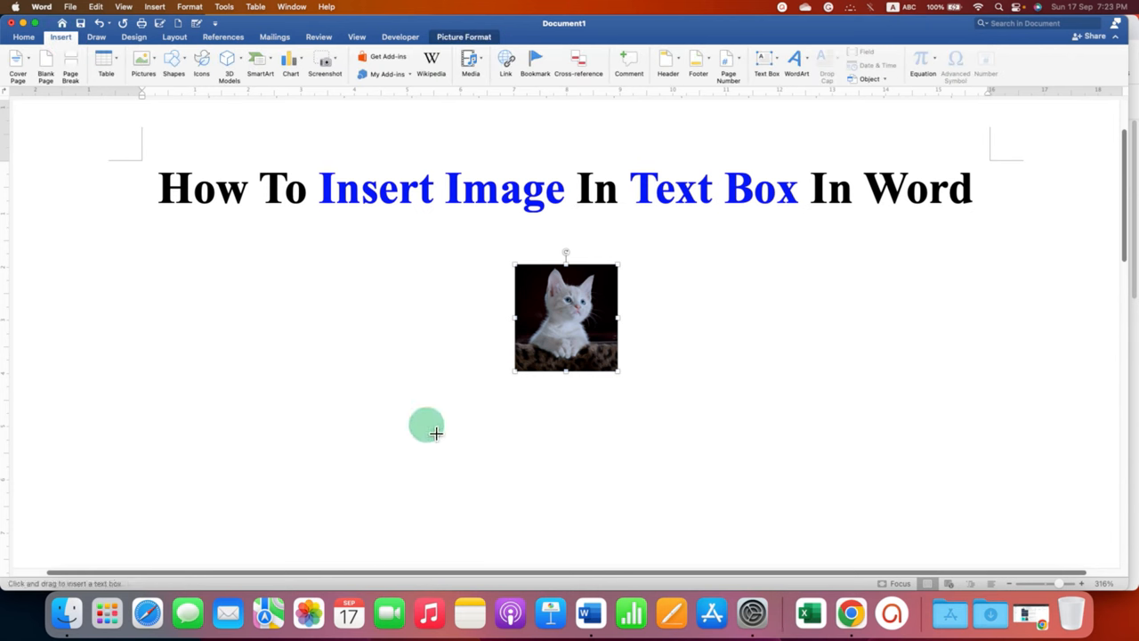
pyautogui.moveTo(425, 427); pyautogui.dragTo(681, 498)
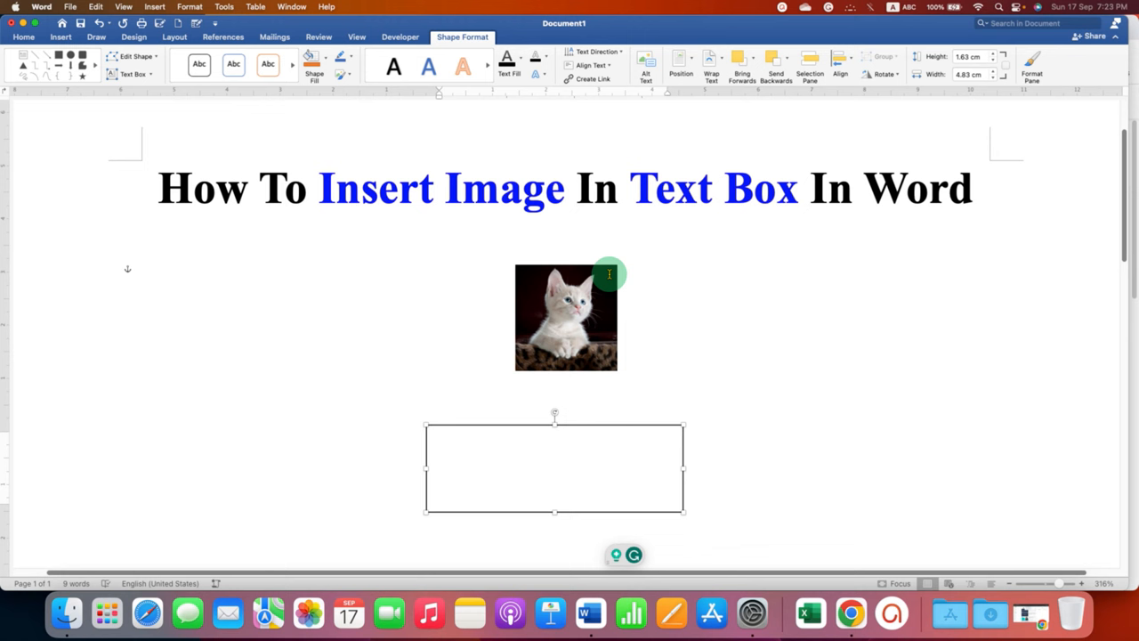
# Step: Paste the selected cat photo into the text box from the right-click menu
pyautogui.click(566, 318)
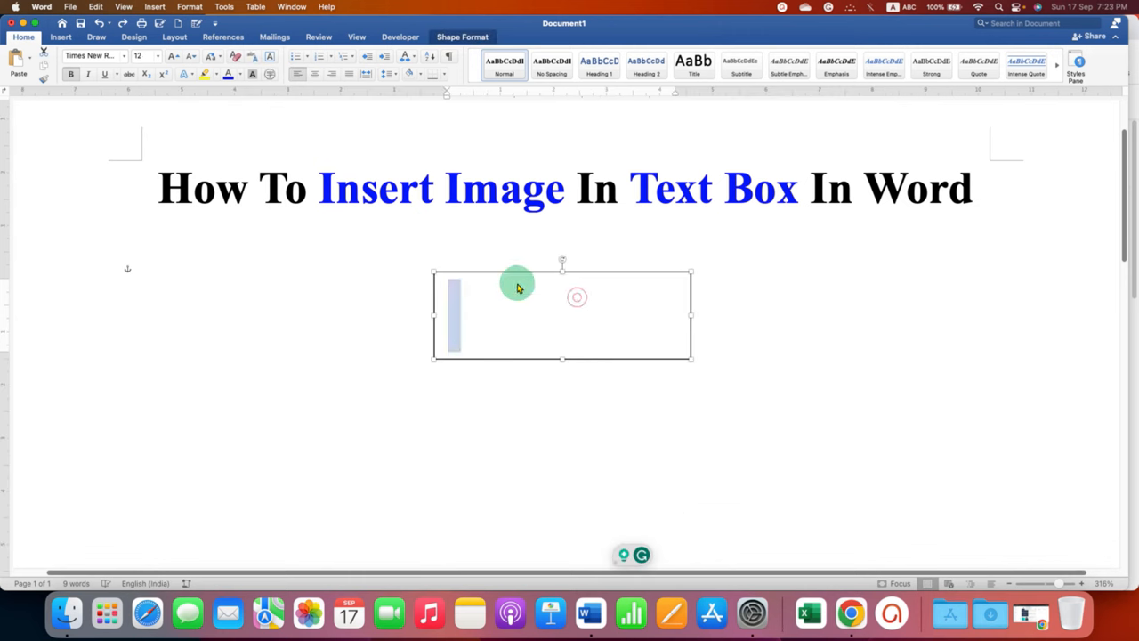
pyautogui.rightClick(490, 301)
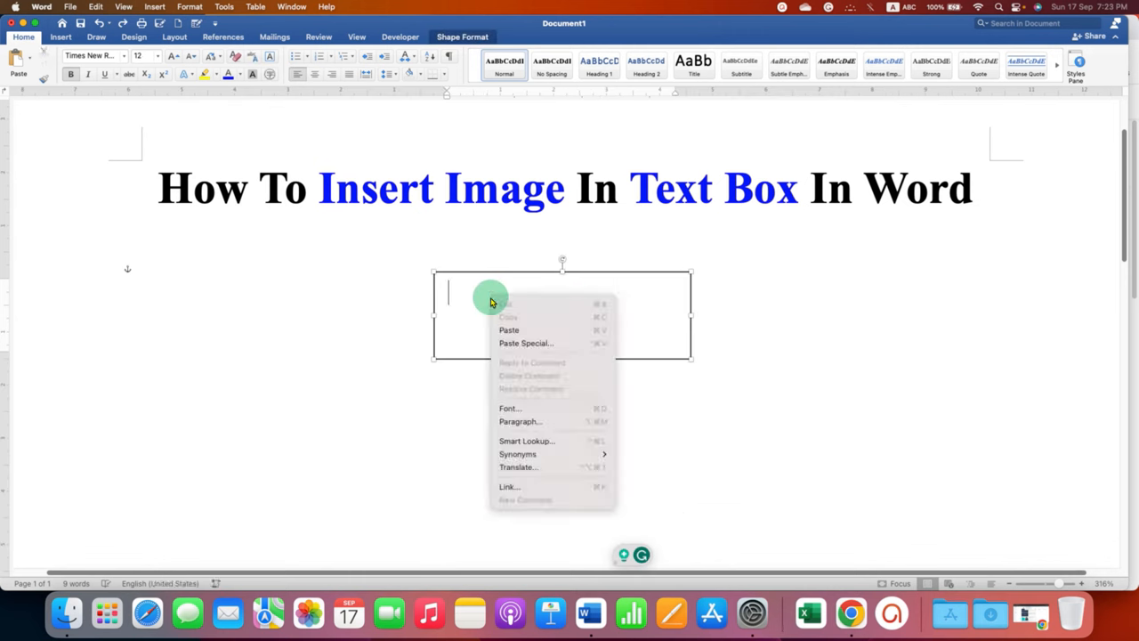
pyautogui.click(508, 329)
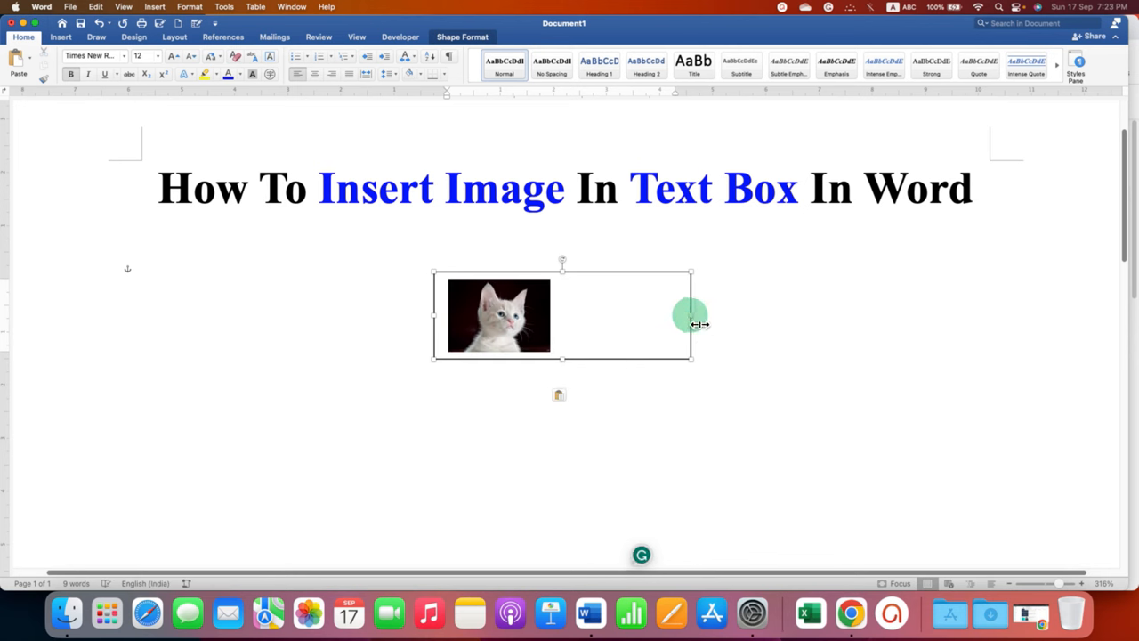
# Step: Narrow the text box to the photo width and position it over the title line
pyautogui.moveTo(690, 324); pyautogui.dragTo(569, 314)
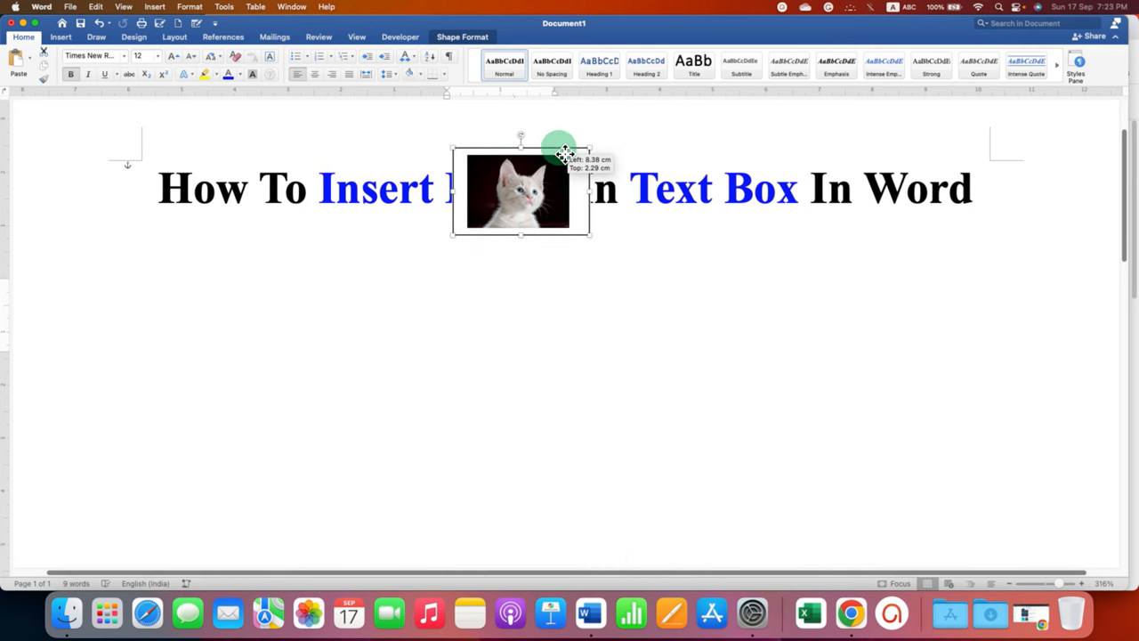
pyautogui.moveTo(559, 150); pyautogui.dragTo(569, 146)
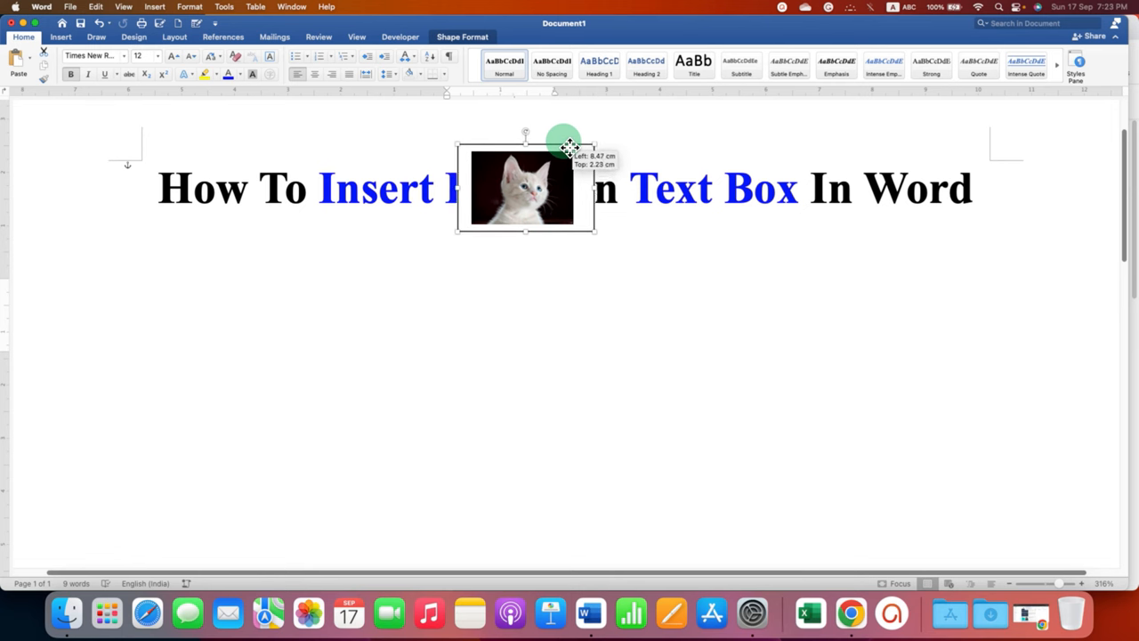
pyautogui.moveTo(521, 188); pyautogui.dragTo(545, 189)
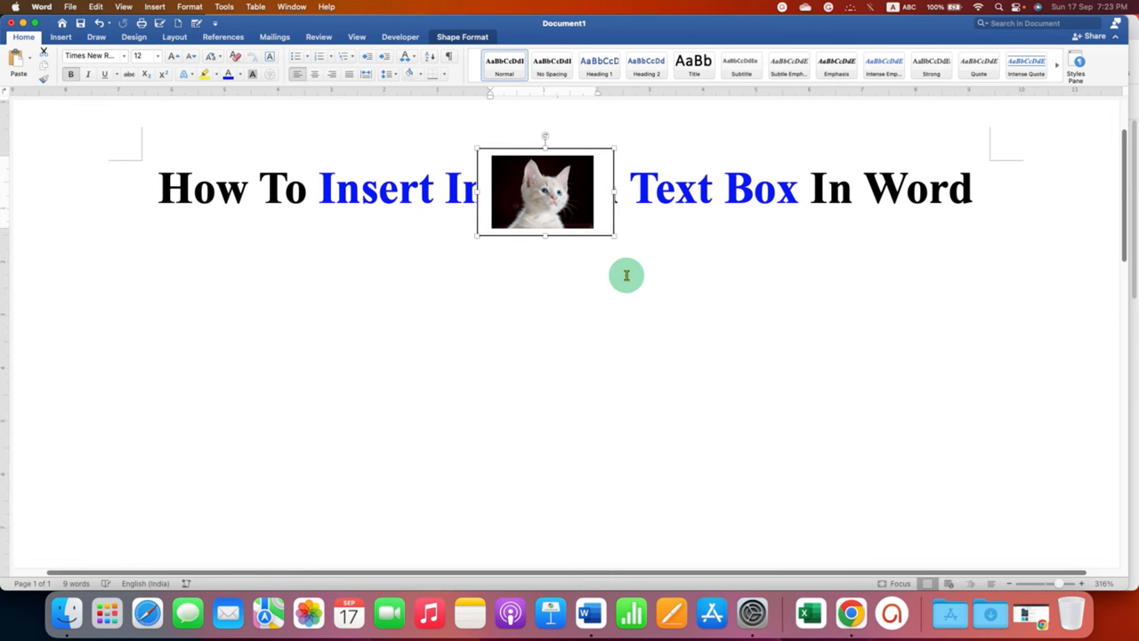
# Step: View the text box's Format Shape fill settings, drag the box away, and click below the title
pyautogui.rightClick(545, 191)
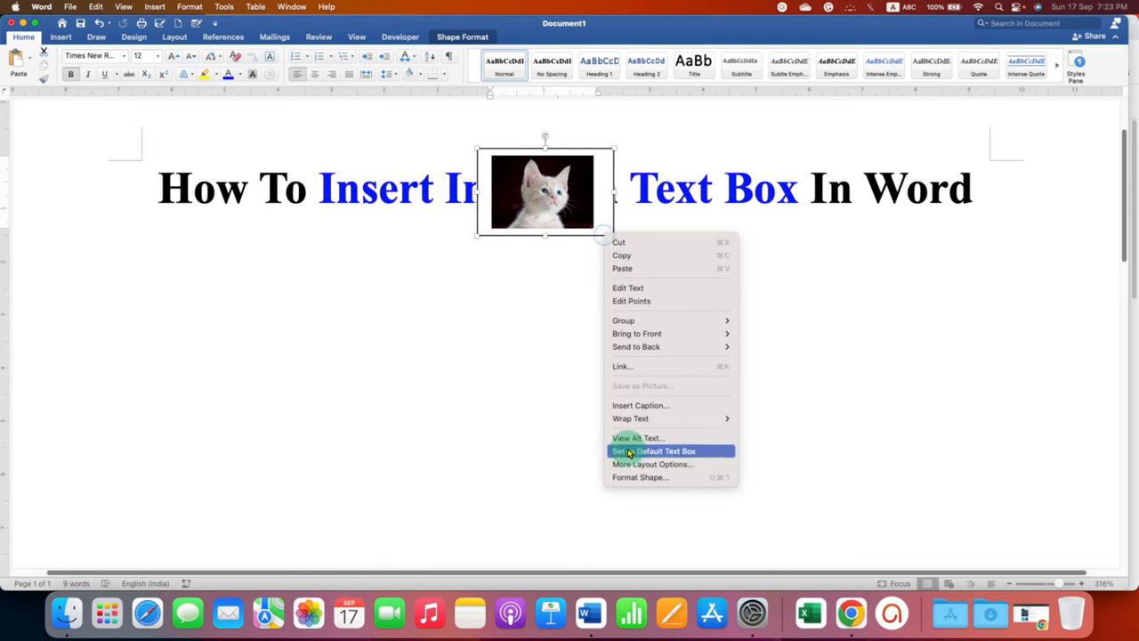
pyautogui.moveTo(658, 477)
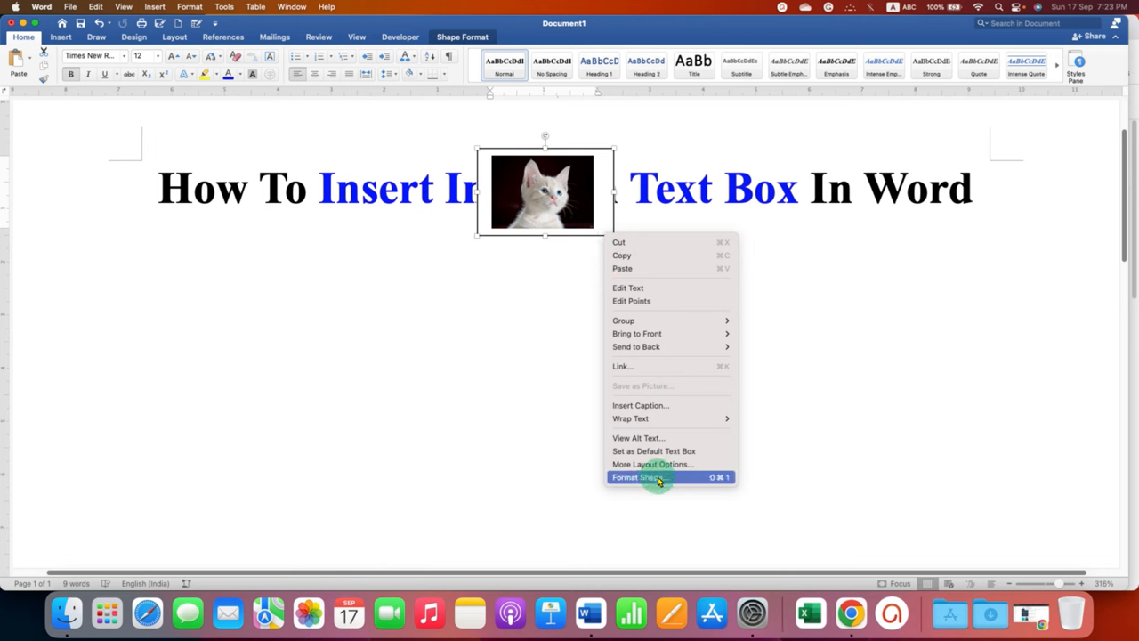
pyautogui.click(639, 477)
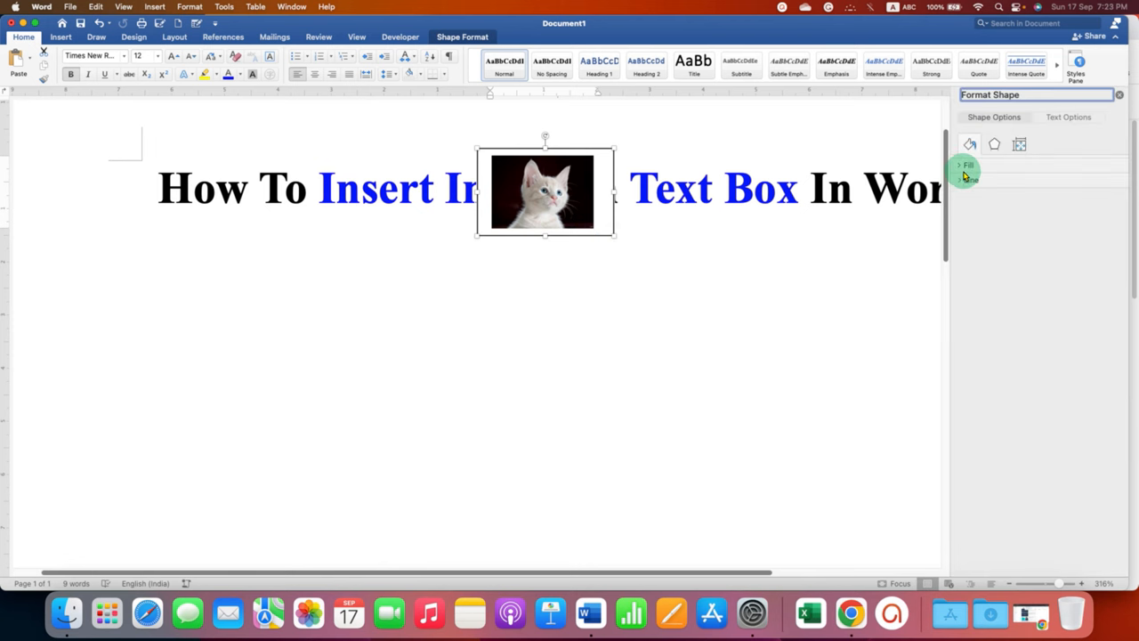
pyautogui.click(968, 164)
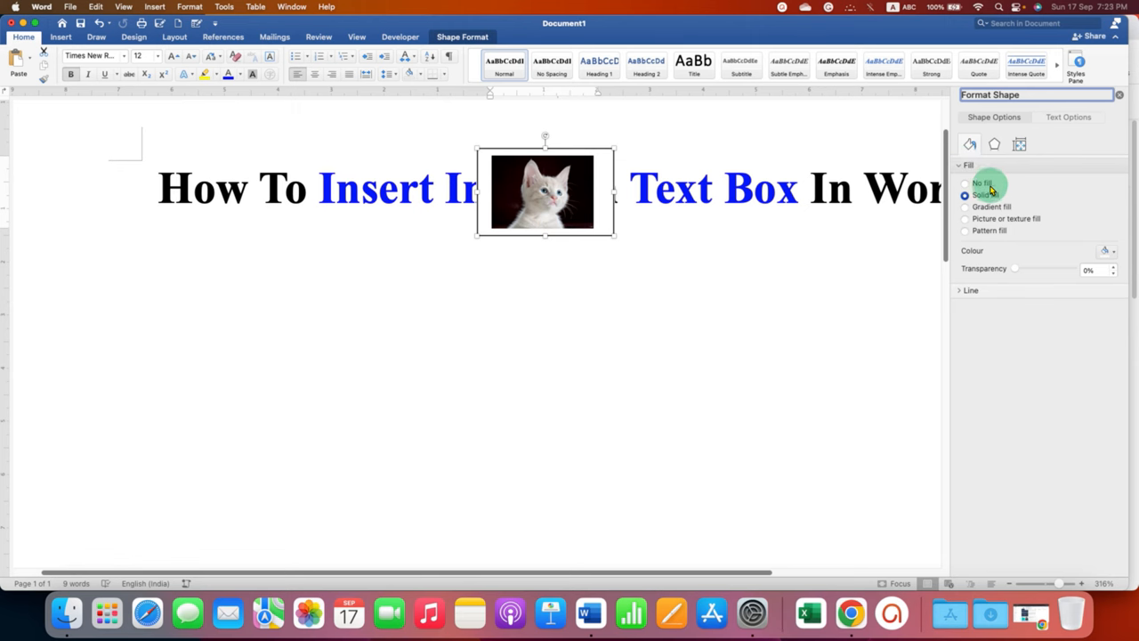
pyautogui.moveTo(545, 190); pyautogui.dragTo(474, 189)
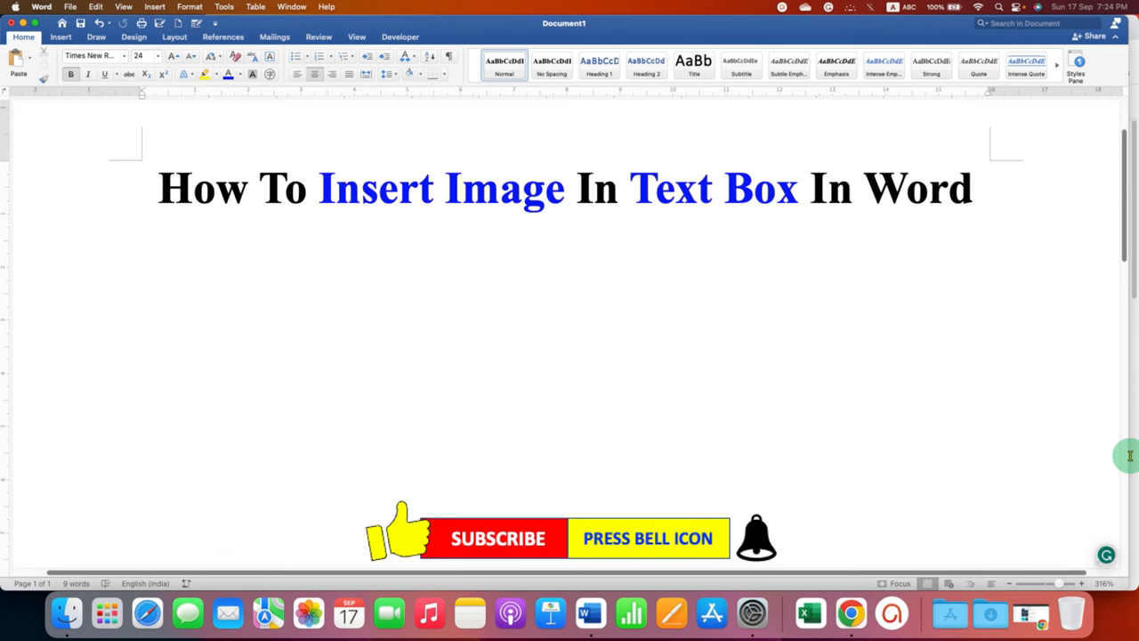
pyautogui.click(566, 240)
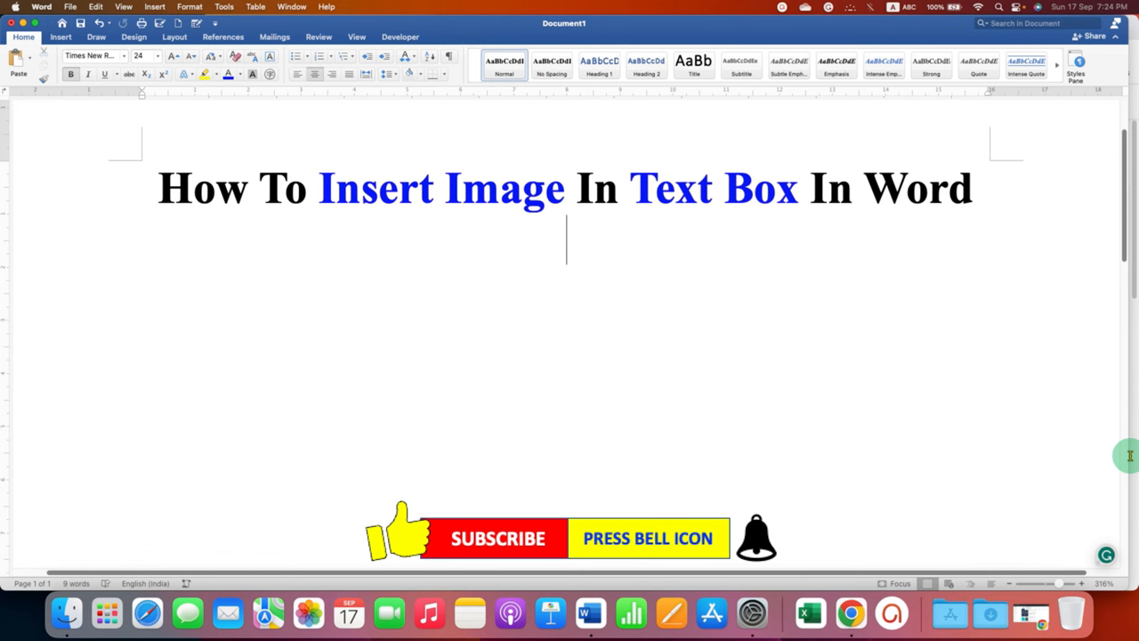